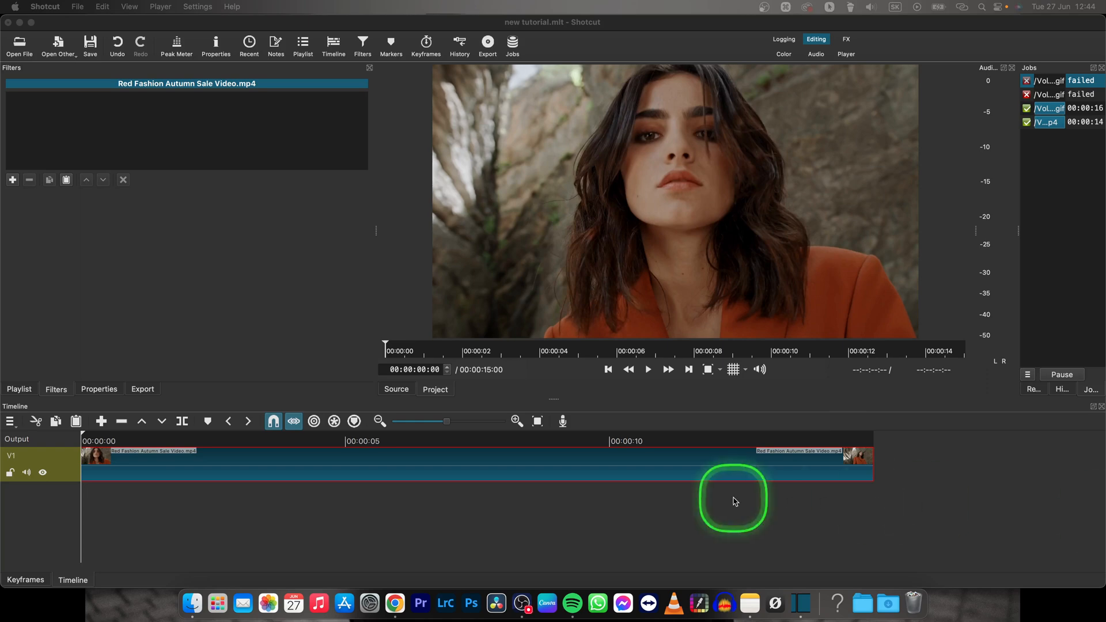
pyautogui.moveTo(297, 502)
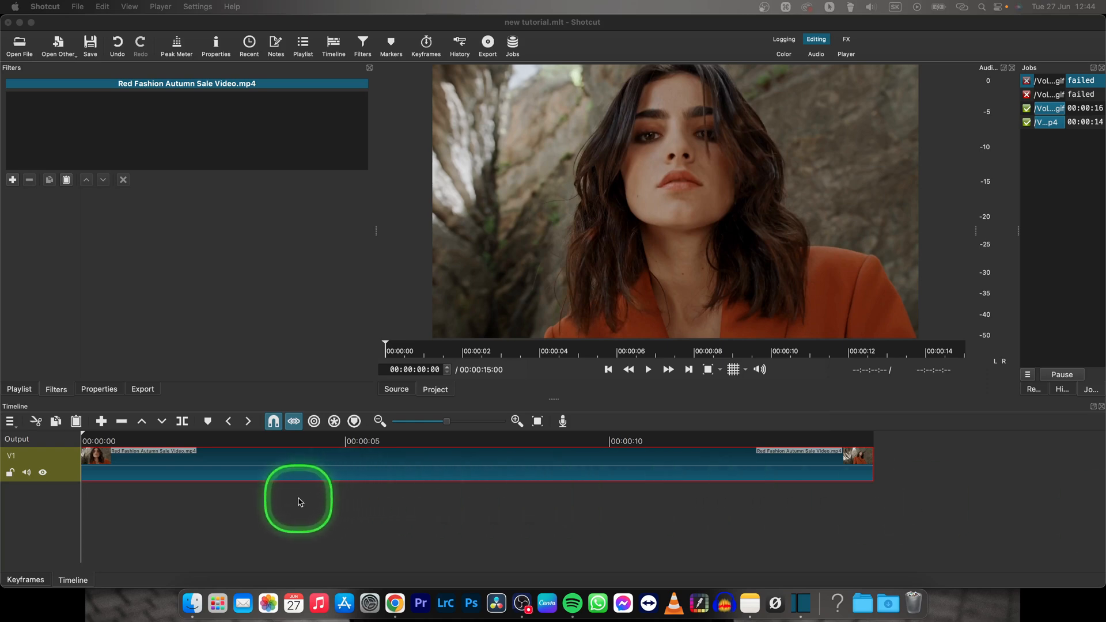
pyautogui.moveTo(242, 494)
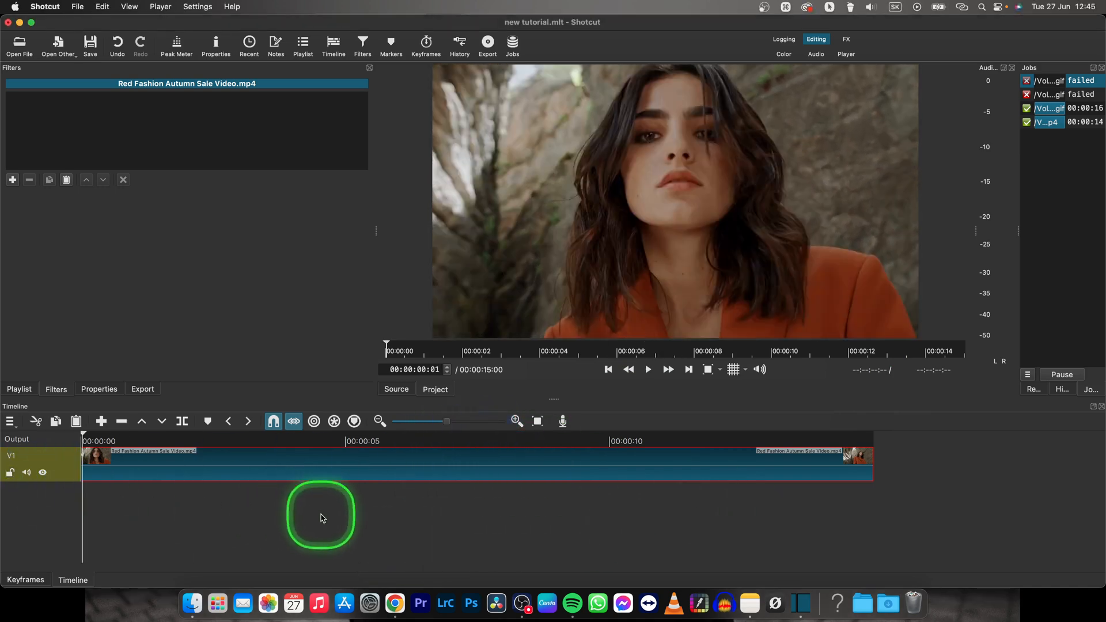
# Step: Preview the clip and pause playback around 00:00:07:15
pyautogui.click(646, 368)
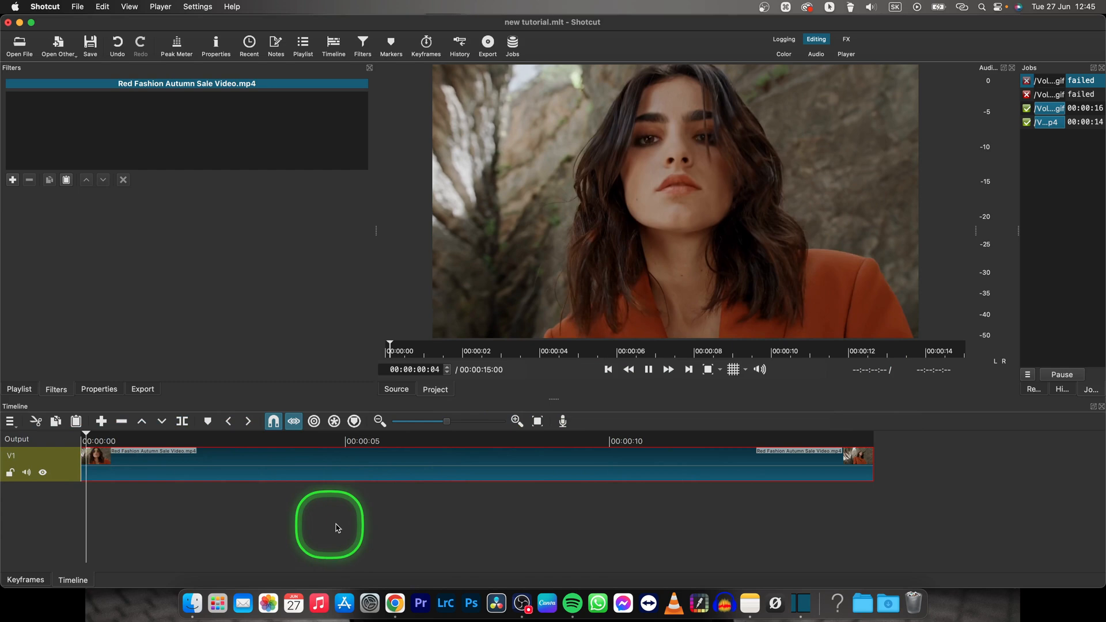
pyautogui.click(194, 441)
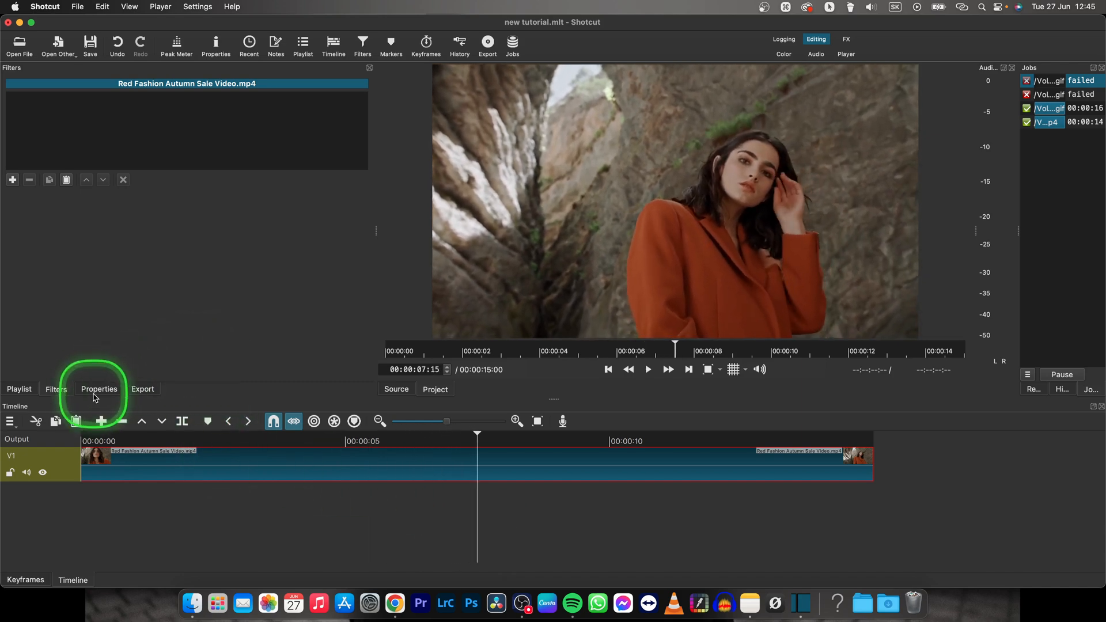
# Step: Show the clip's Properties with the Speed field set to 2x
pyautogui.click(100, 389)
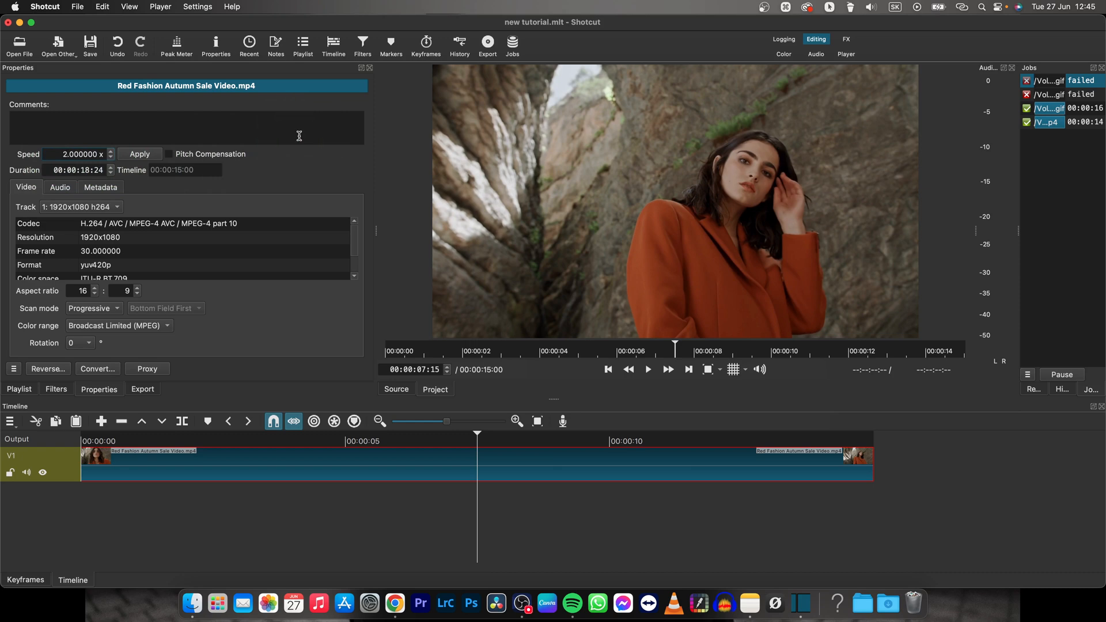
# Step: Apply the 2x speed so the clip shortens to about 7.5 s, then play it back
pyautogui.click(140, 153)
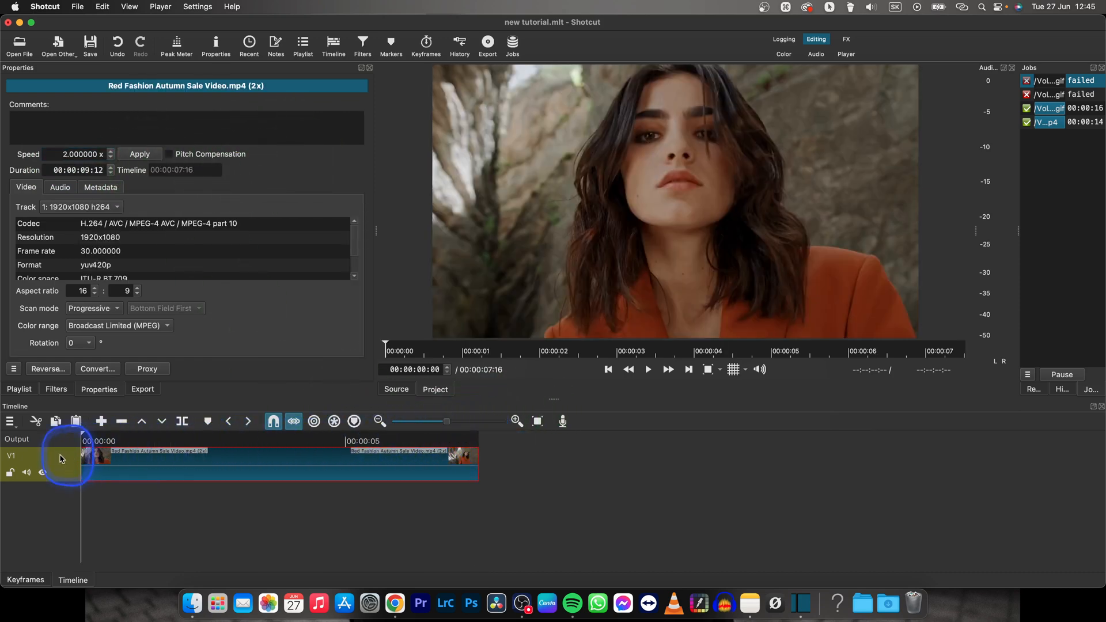
pyautogui.click(646, 369)
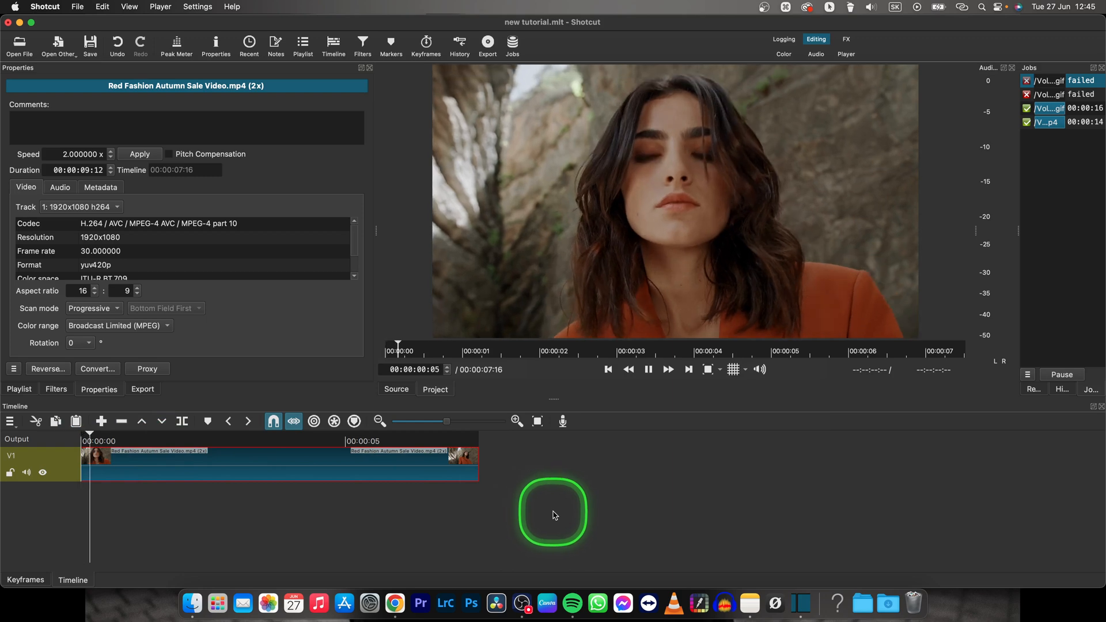